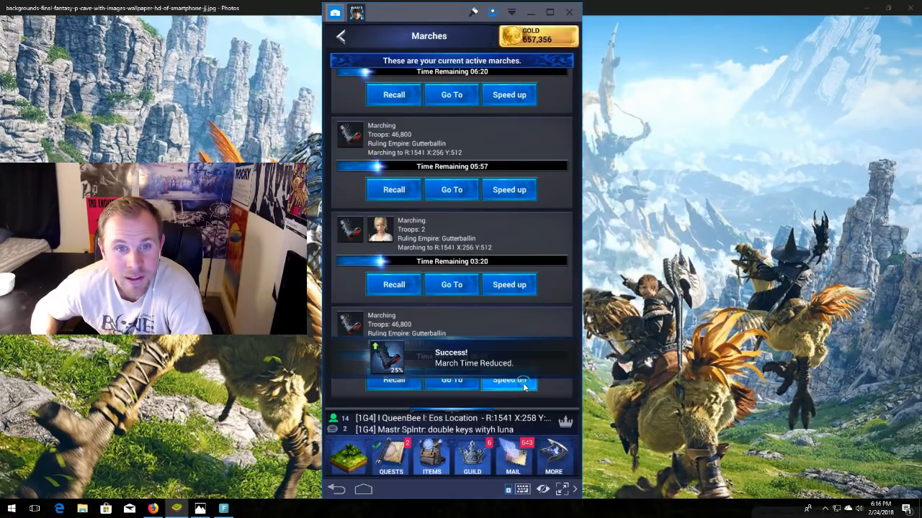
Apply a 25% March Speed Up to the march heading to R:1541 X:256 Y:512
left_click(509, 380)
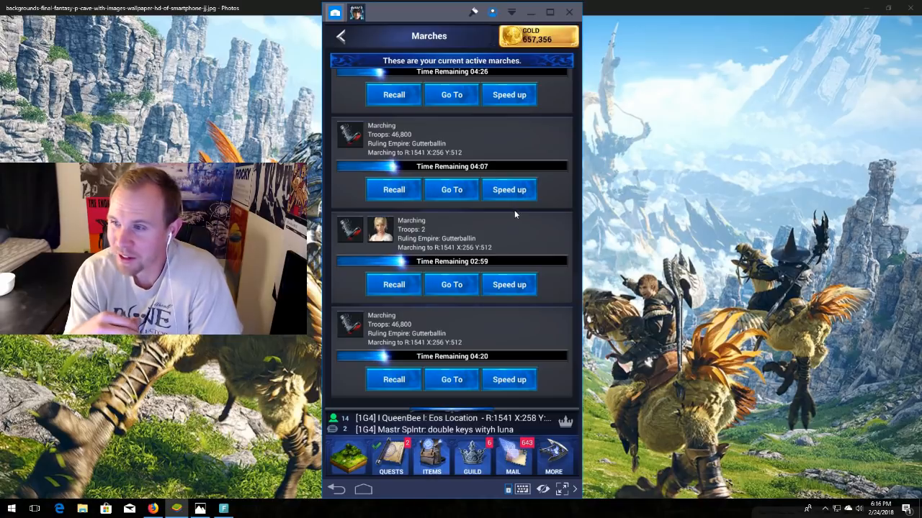
Use 25% March Speed Up items on several more marches, cutting them to about 2:37–3:01
left_click(509, 190)
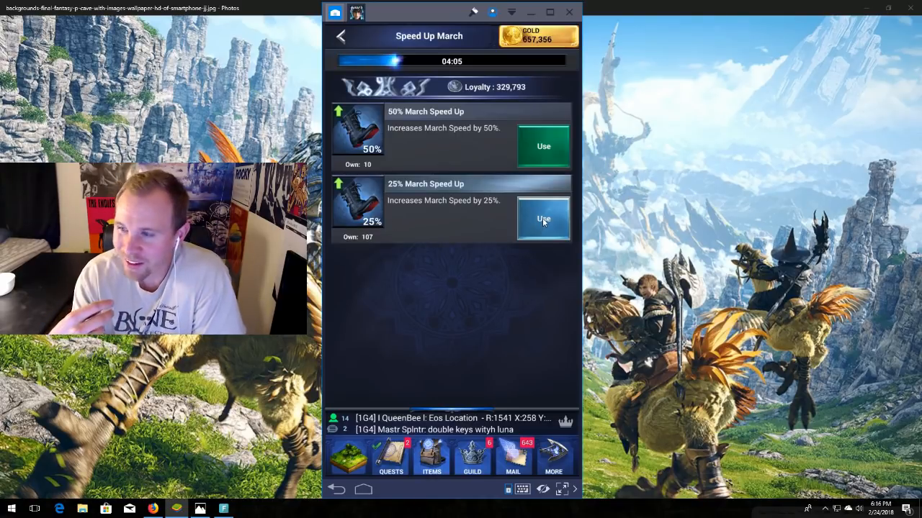
left_click(543, 219)
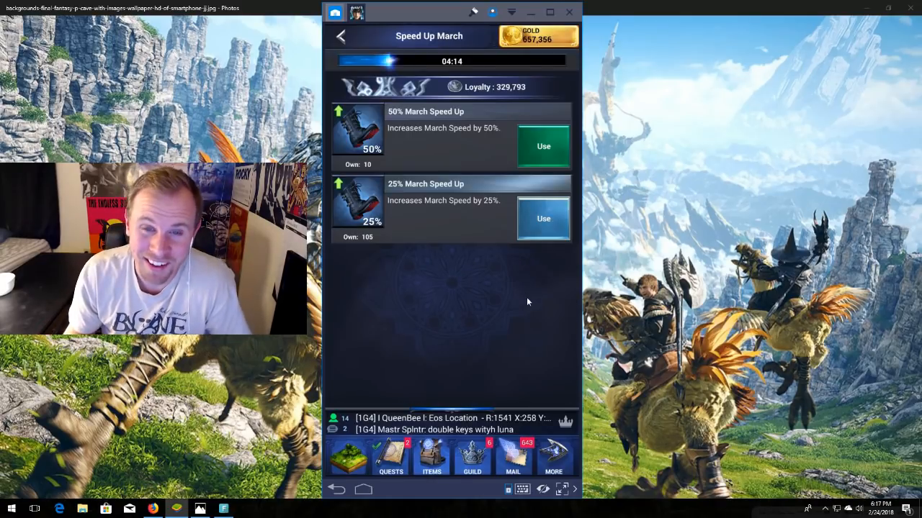
left_click(544, 146)
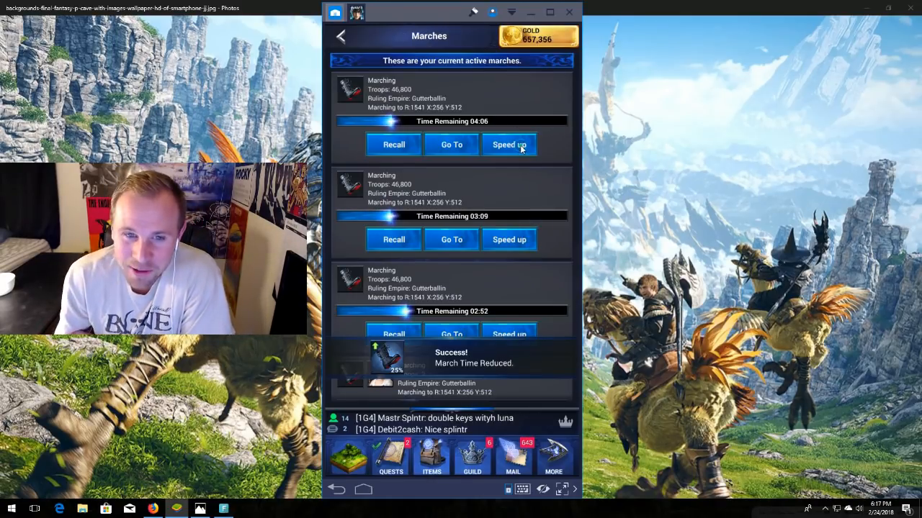
left_click(509, 144)
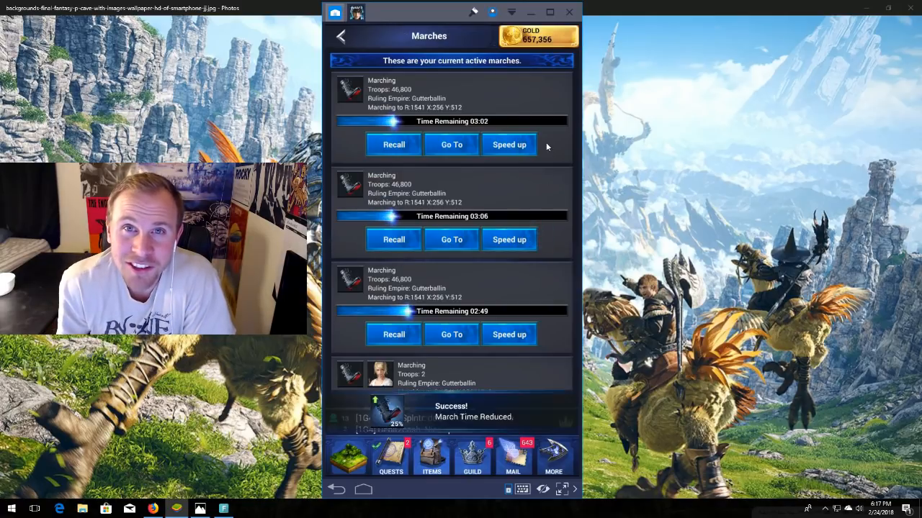
left_click(509, 144)
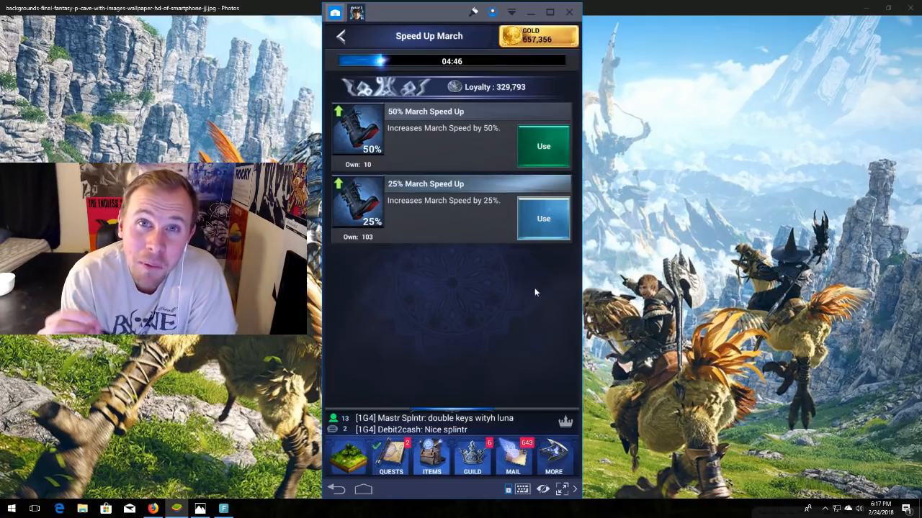
left_click(544, 218)
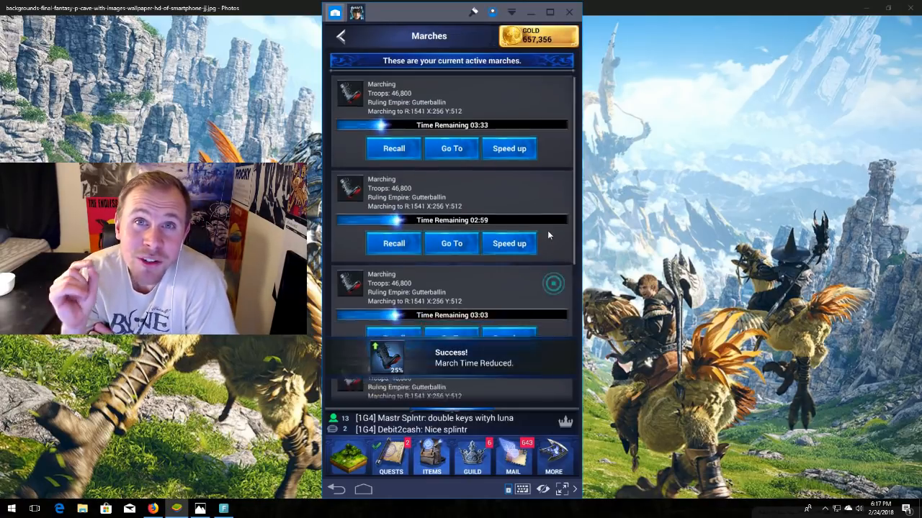
scroll("down", 3)
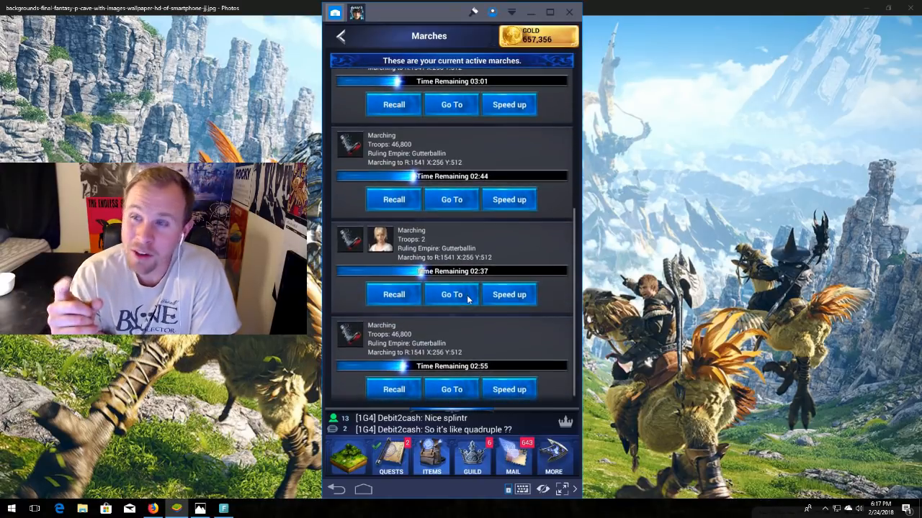
Reply in the Guild chat that this may not work, but we will see
left_click(451, 295)
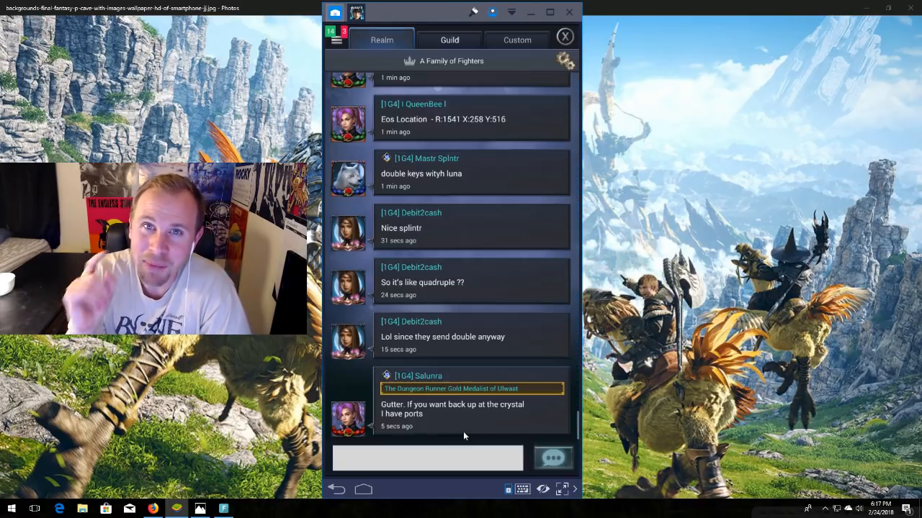
left_click(449, 39)
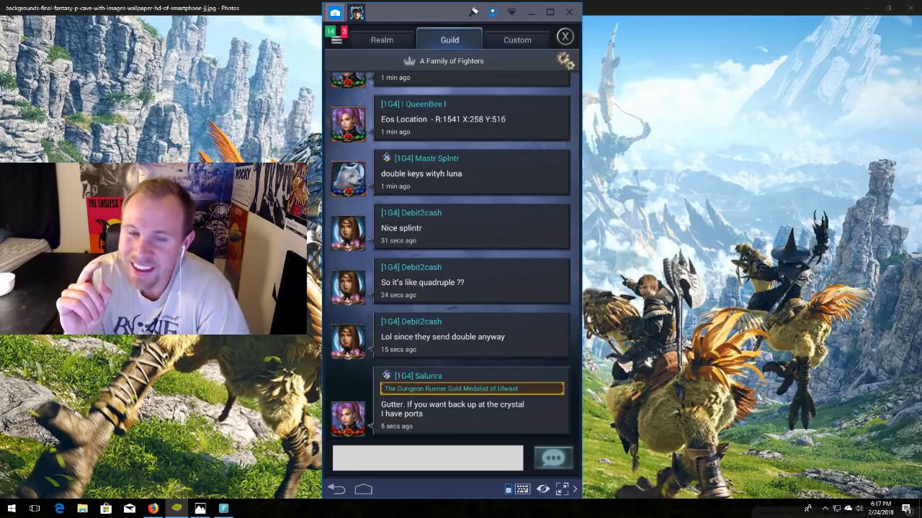
type("Not sure this w")
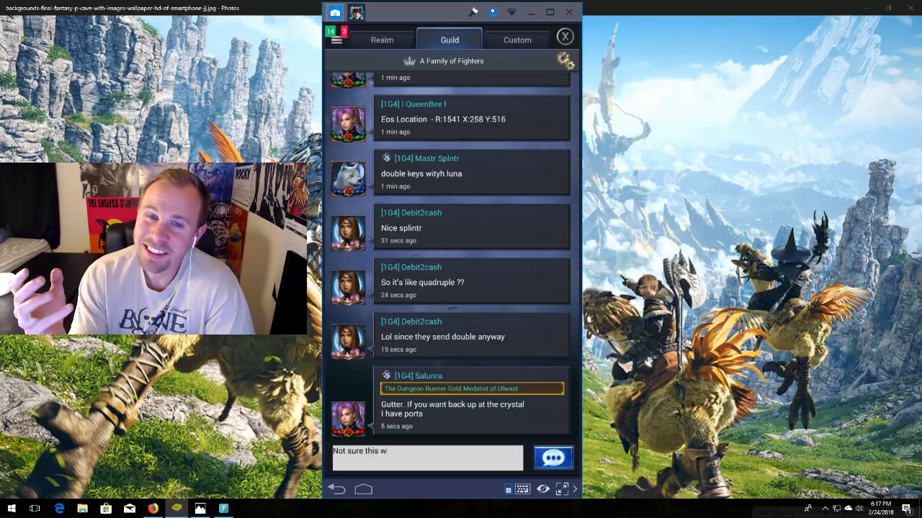
type("ill work")
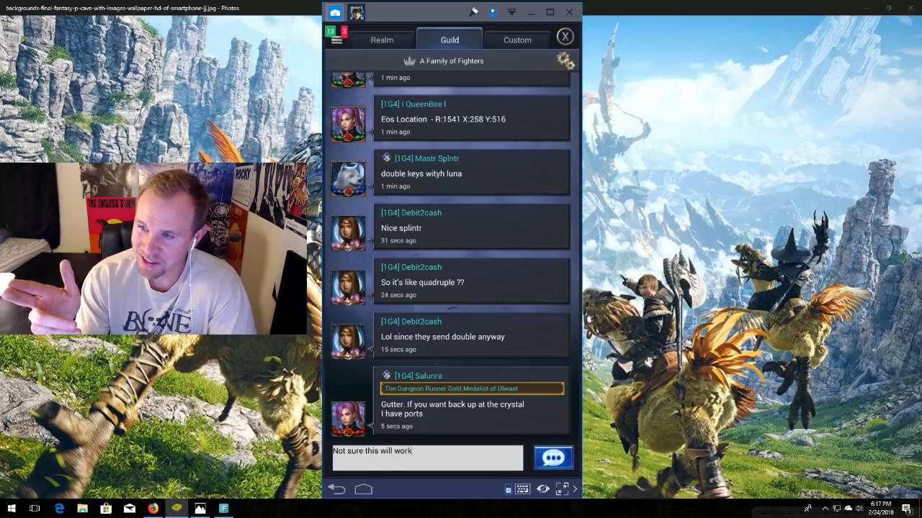
type("but wel")
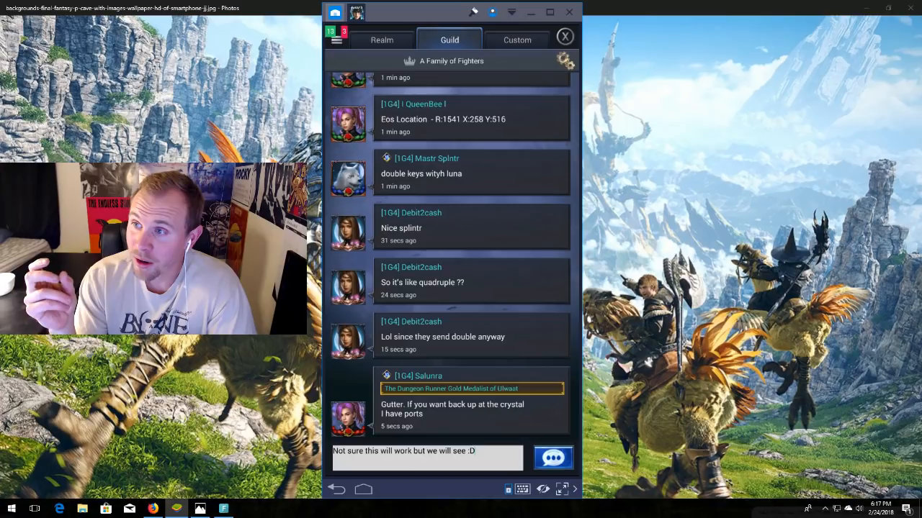
left_click(553, 458)
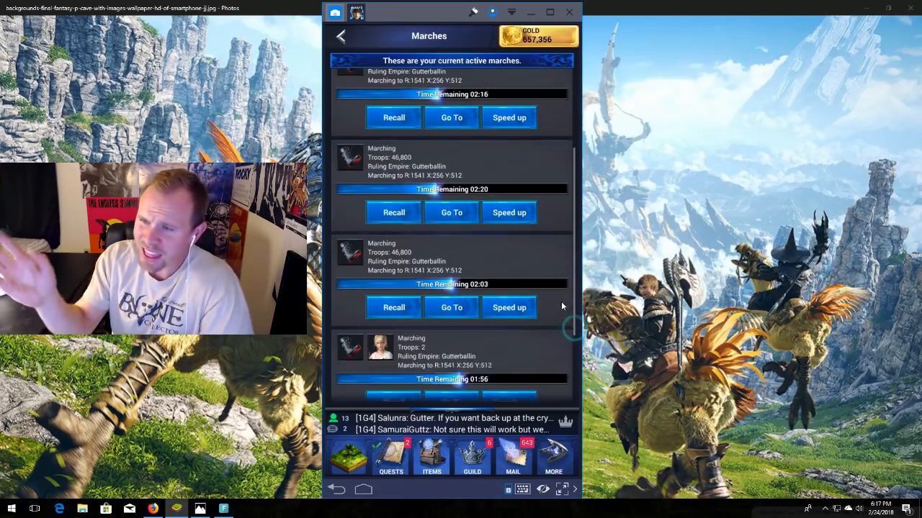
Scroll down through the marches list
scroll("down", 3)
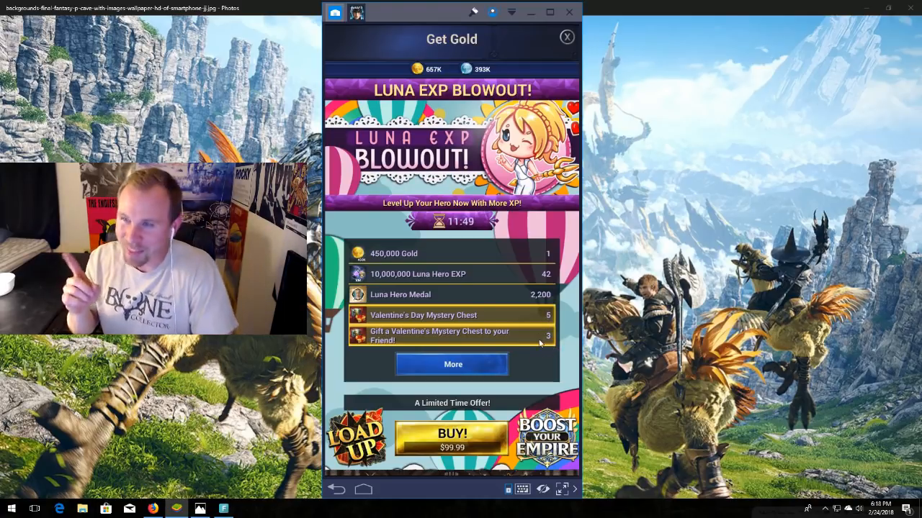
Scroll to the 2018 Super Bundle and view, then close, the Prompto Mega Bundle contents
scroll("down", 3)
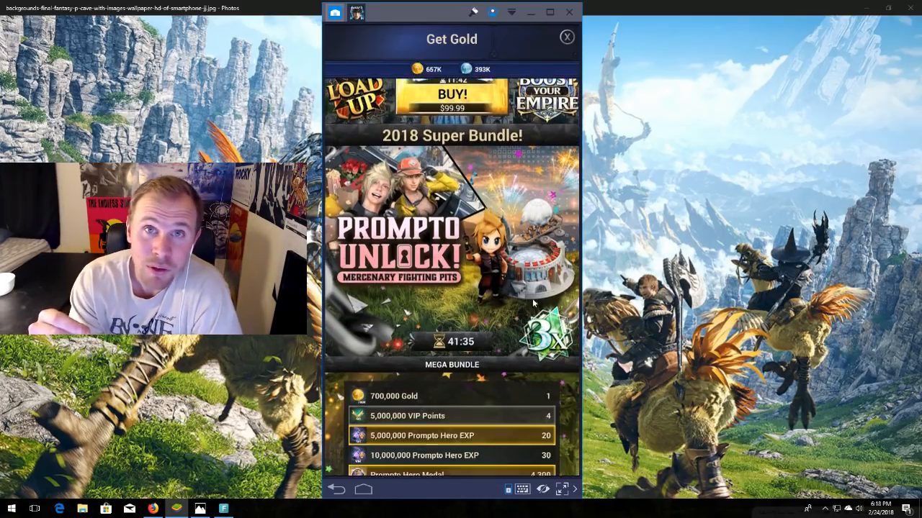
scroll("down", 3)
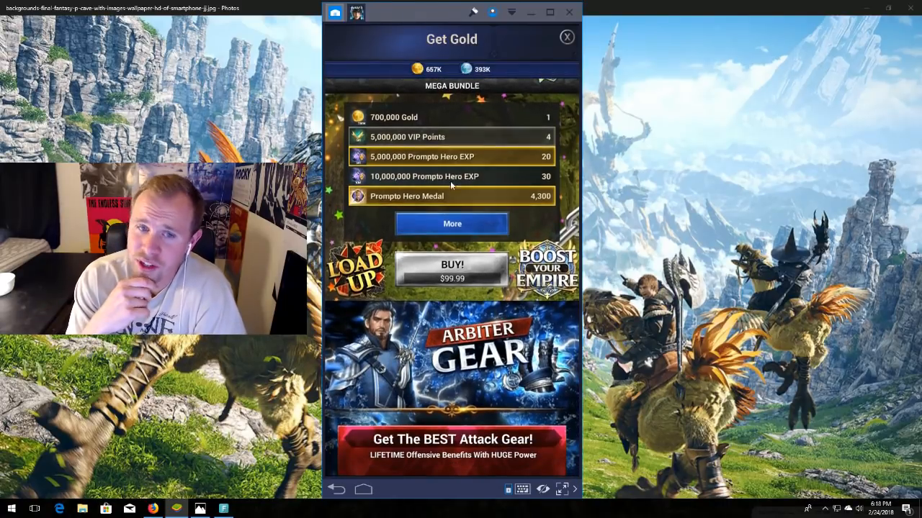
left_click(451, 224)
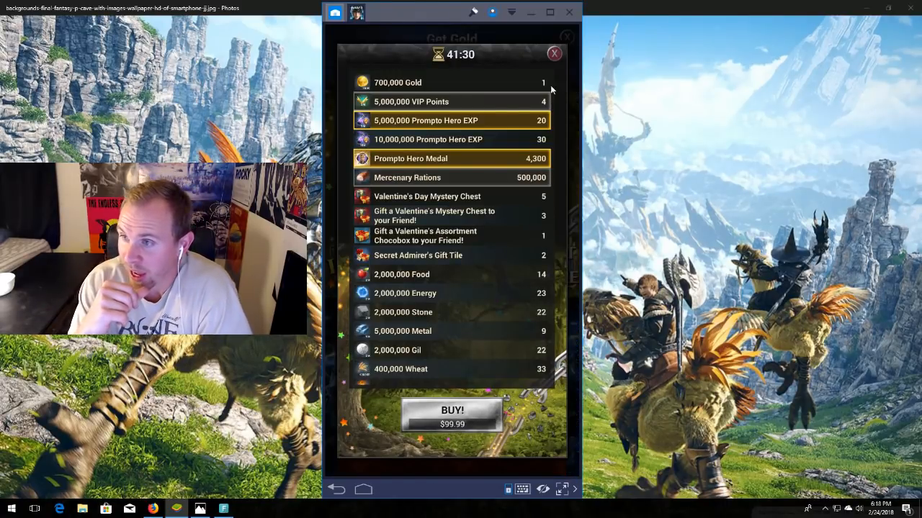
left_click(554, 53)
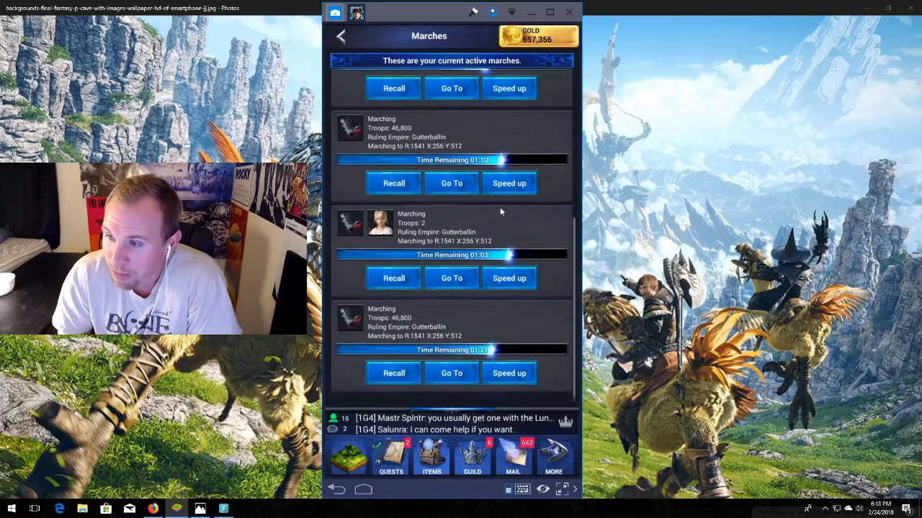
Open the Marches list and watch the marches switch to Returning, about 13–38 minutes left
left_click(340, 36)
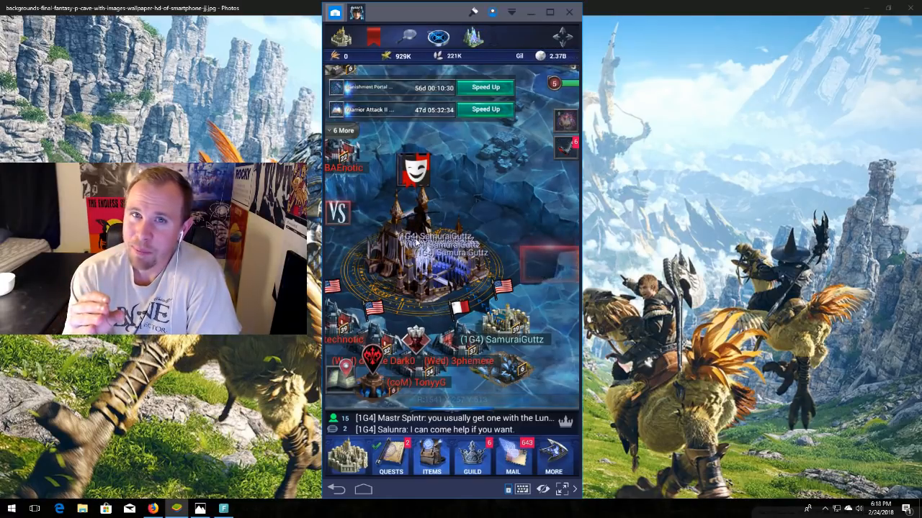
left_click(414, 259)
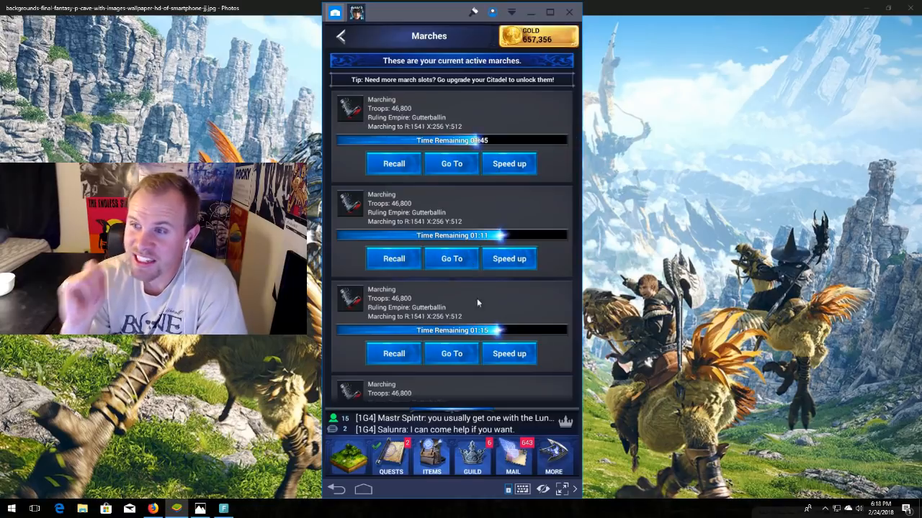
scroll("down", 3)
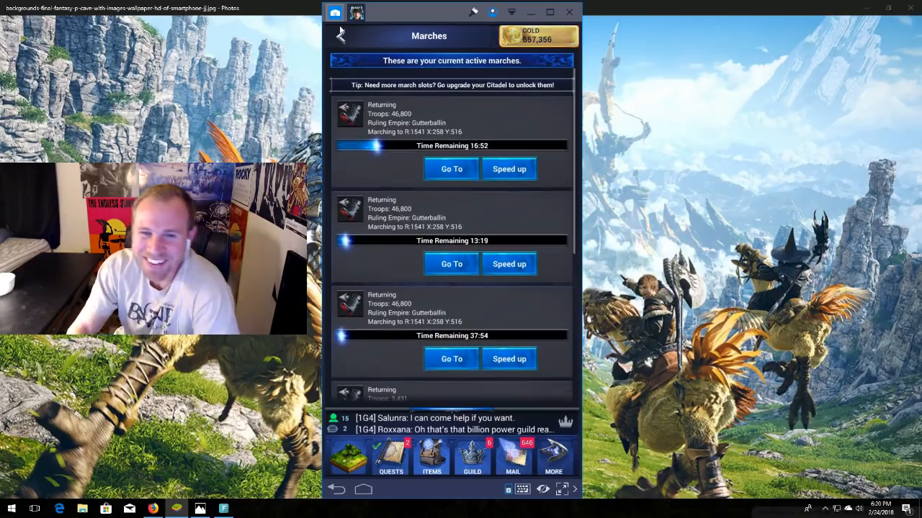
Open the technotic battle reports in Mail and check both sides' casualty details
left_click(340, 36)
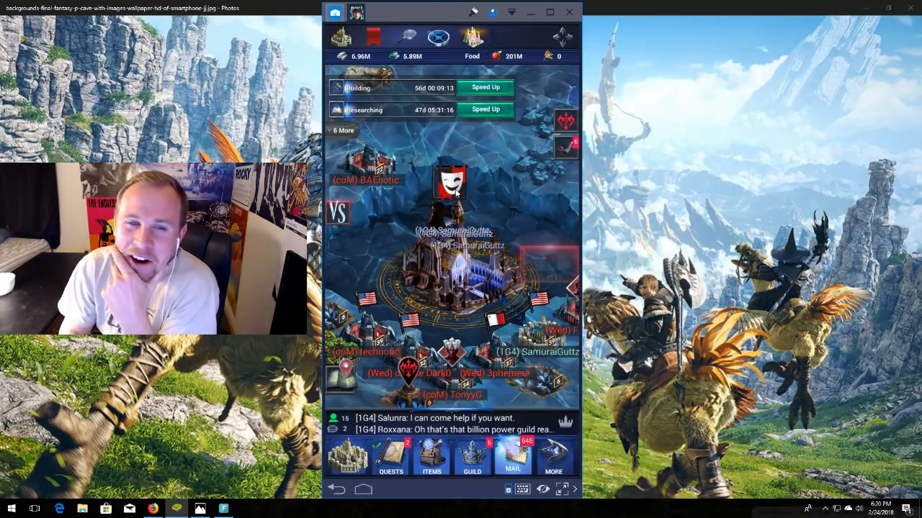
left_click(513, 457)
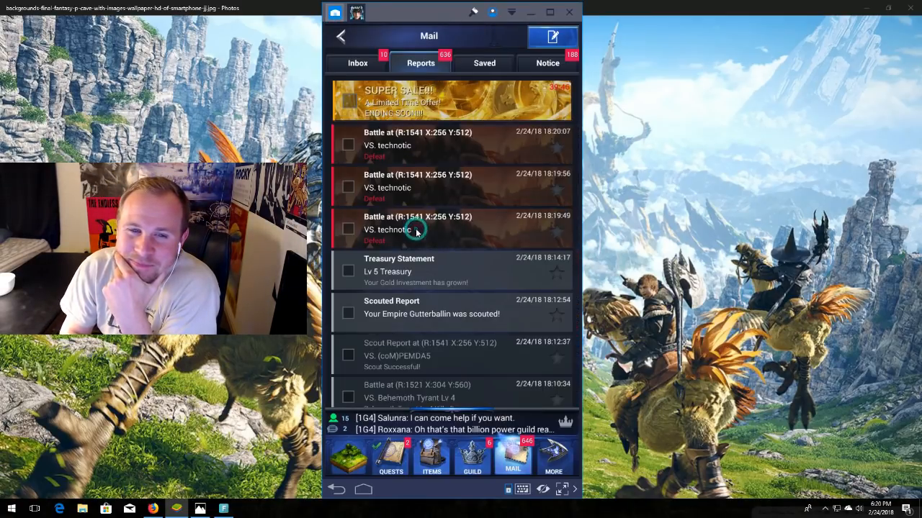
left_click(418, 228)
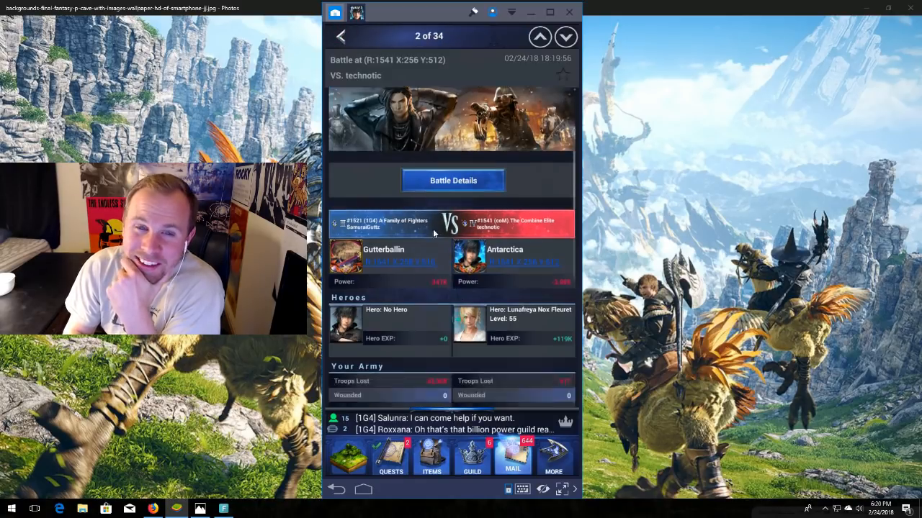
scroll("down", 3)
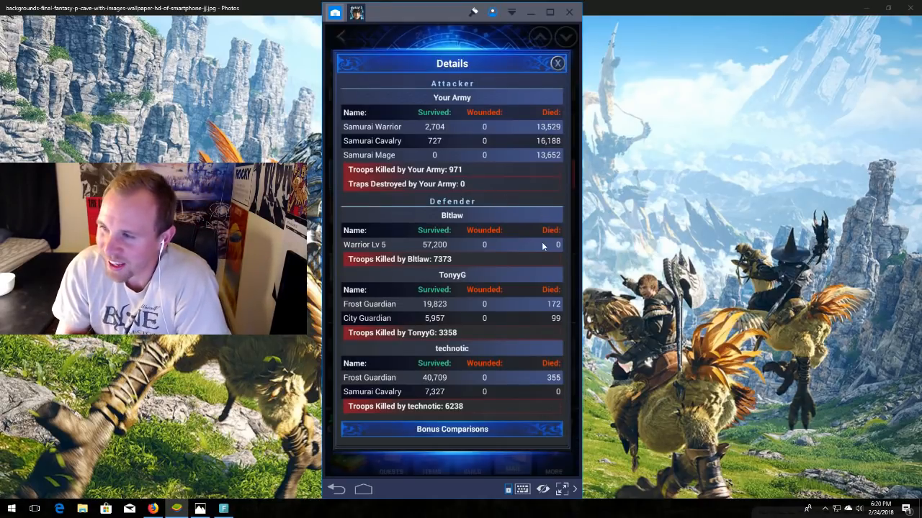
left_click(557, 63)
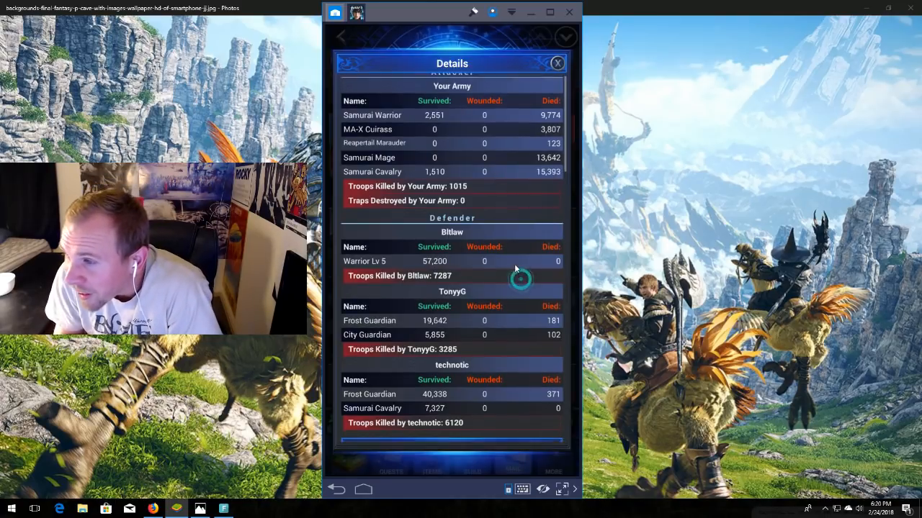
left_click(557, 64)
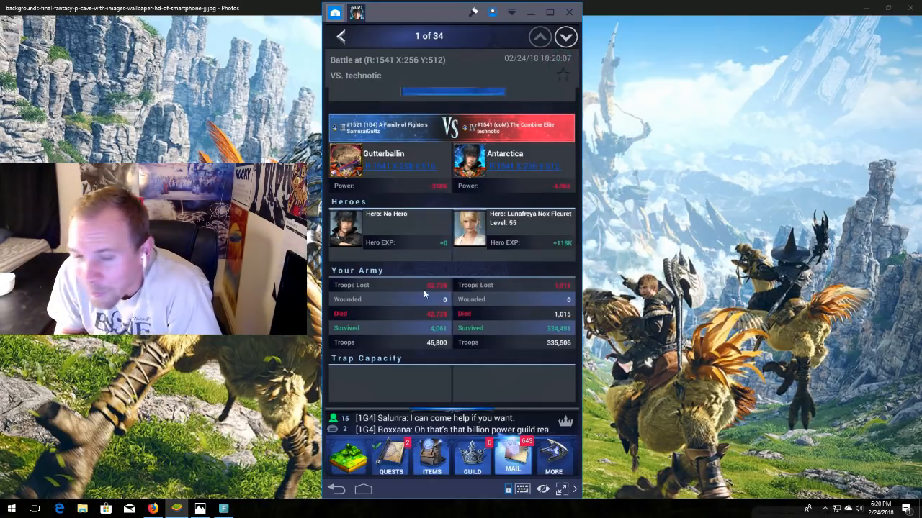
Reopen Mail and check the third battle report against technotic
left_click(341, 36)
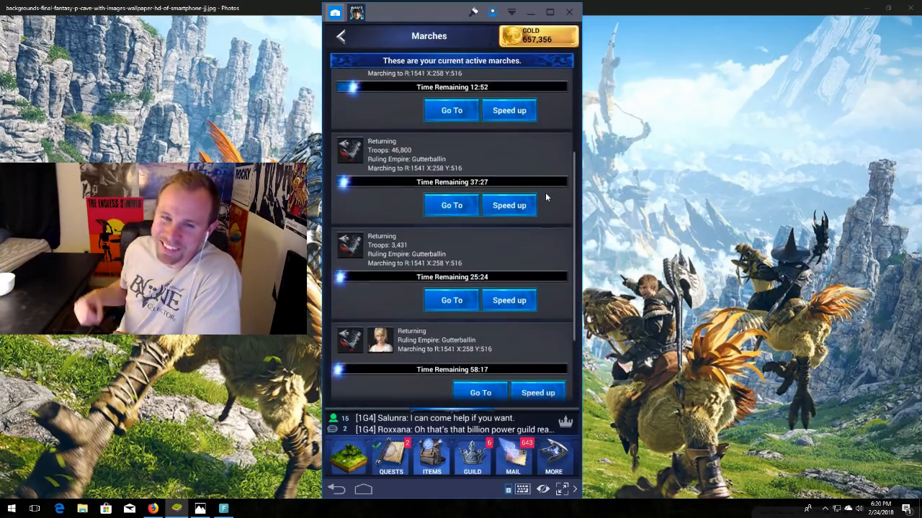
scroll("down", 3)
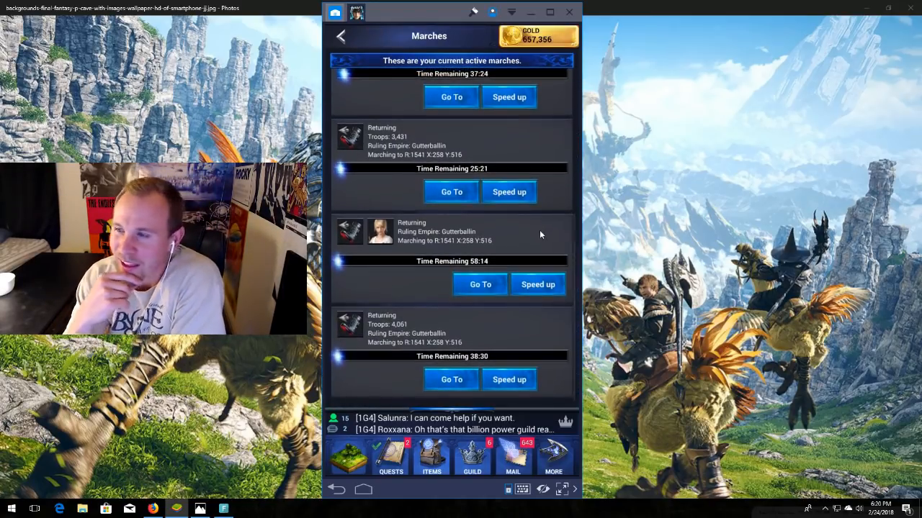
left_click(513, 457)
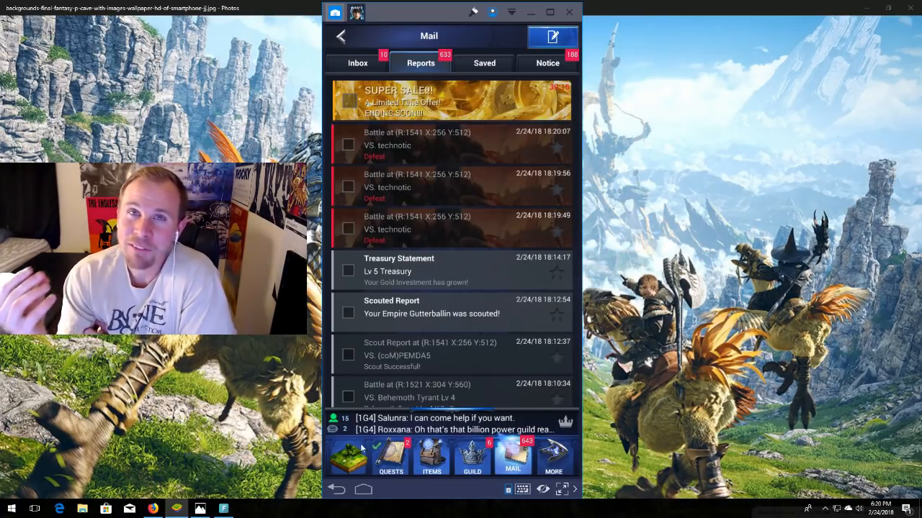
left_click(416, 228)
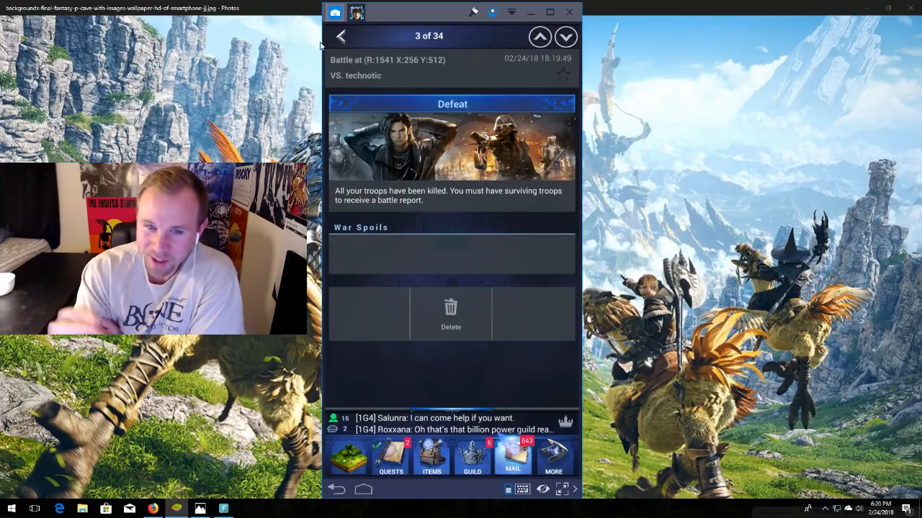
left_click(340, 36)
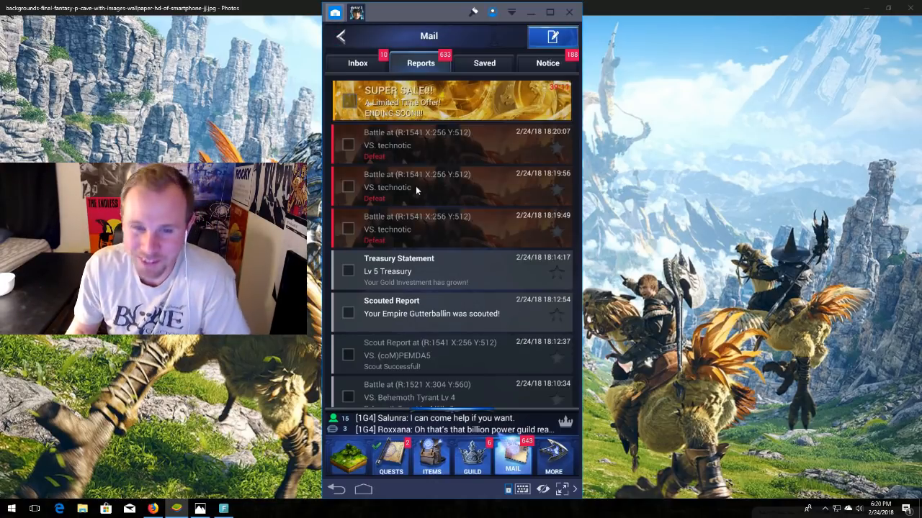
Locate the returning hero's march from the Marches list and use a 50% March Speed Up
left_click(341, 36)
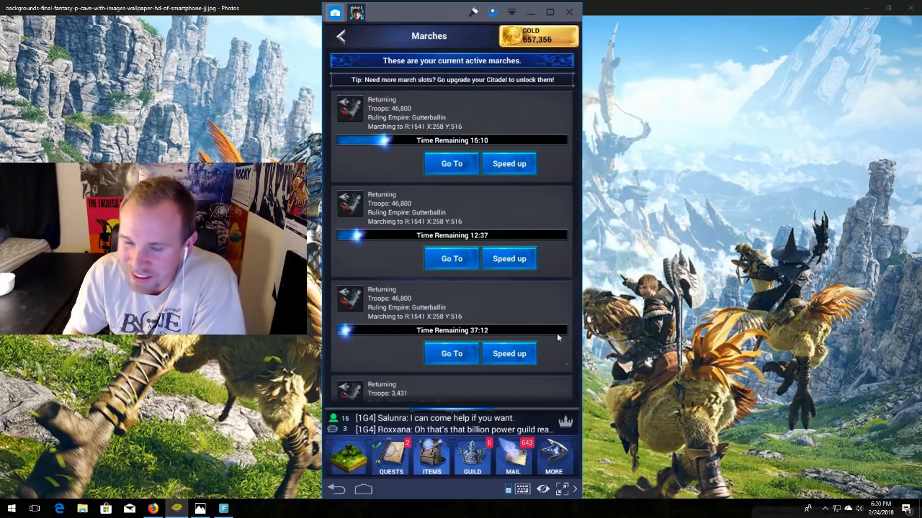
scroll("down", 3)
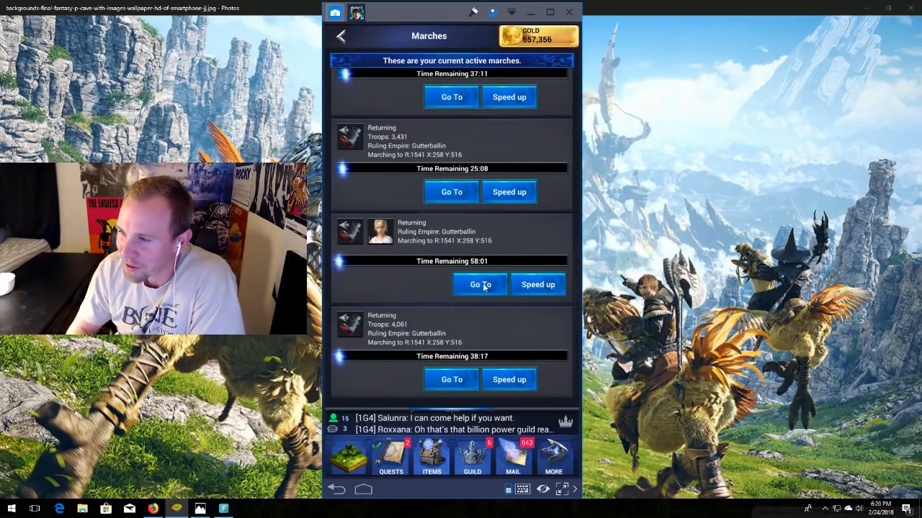
left_click(479, 285)
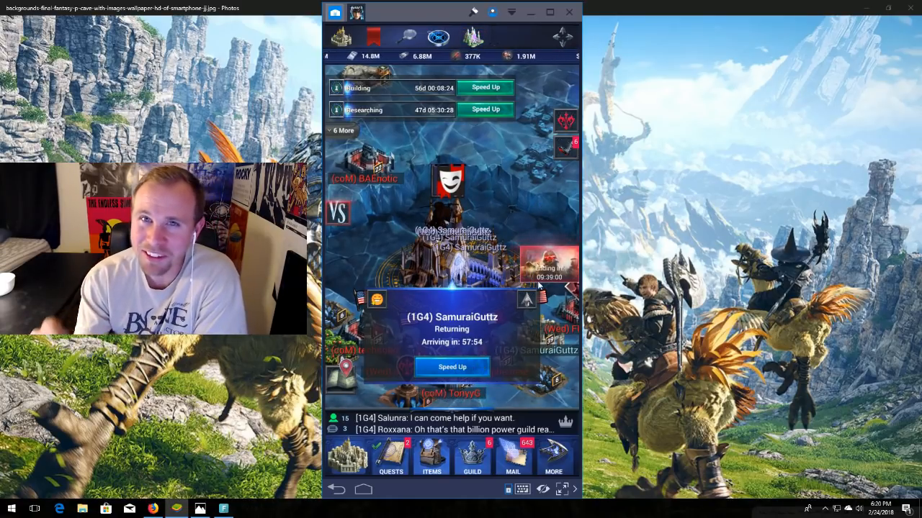
left_click(452, 367)
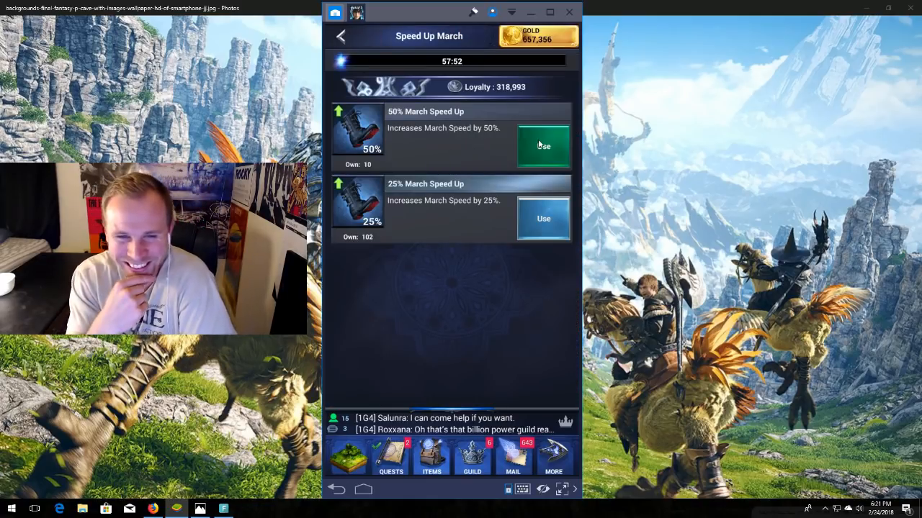
left_click(543, 146)
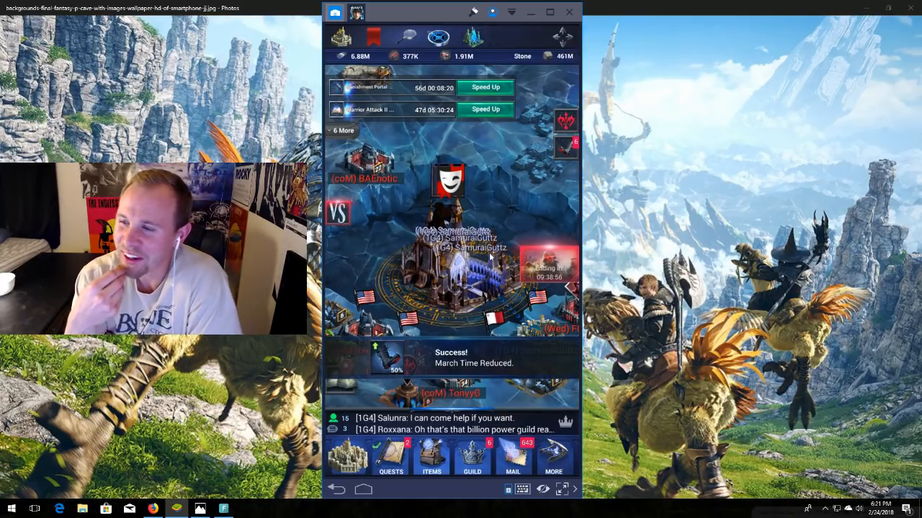